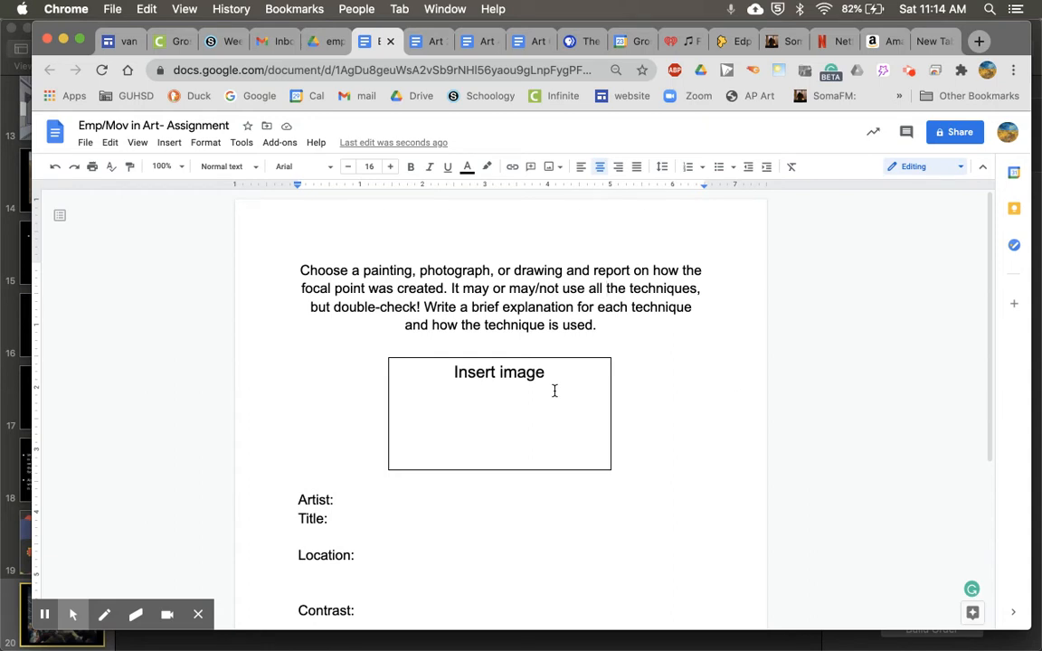
mouse_move(444, 438)
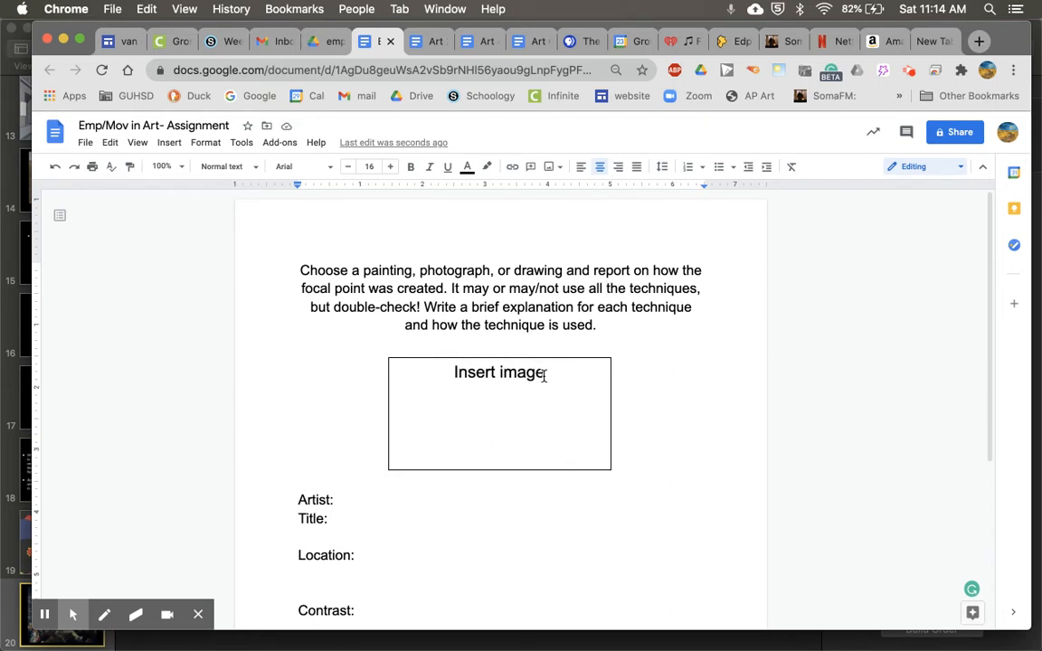
mouse_move(517, 404)
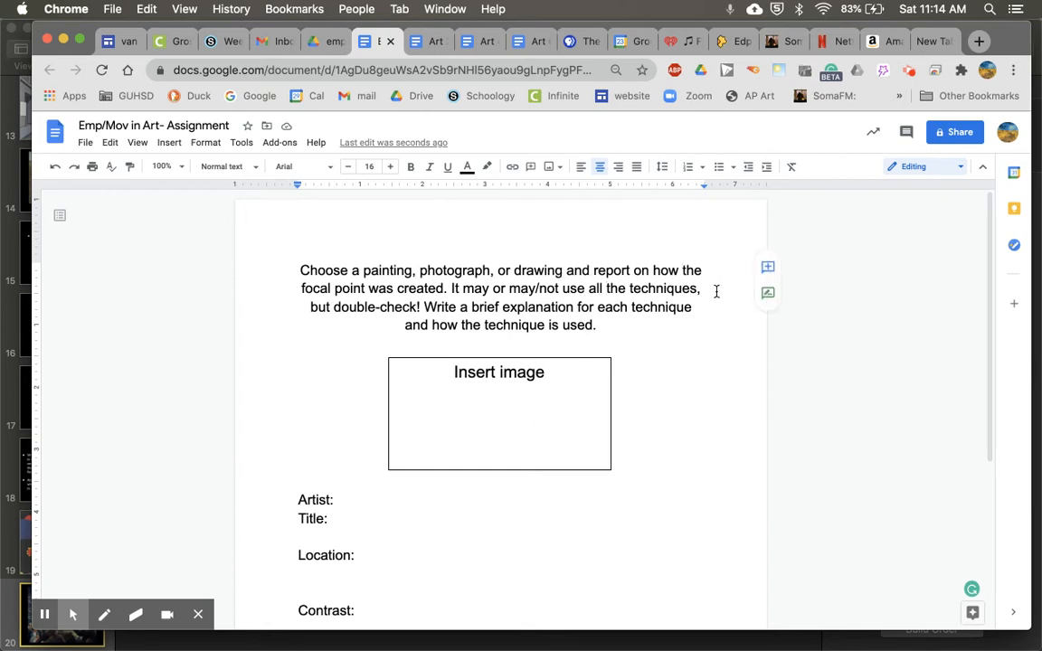
mouse_move(275, 413)
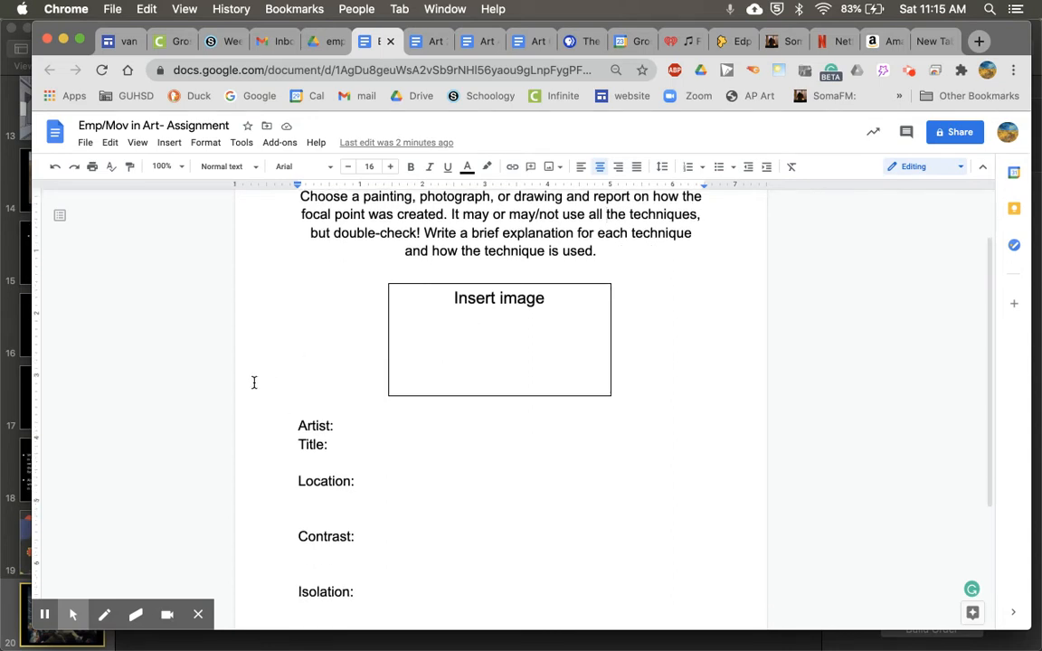
scroll("down", 3)
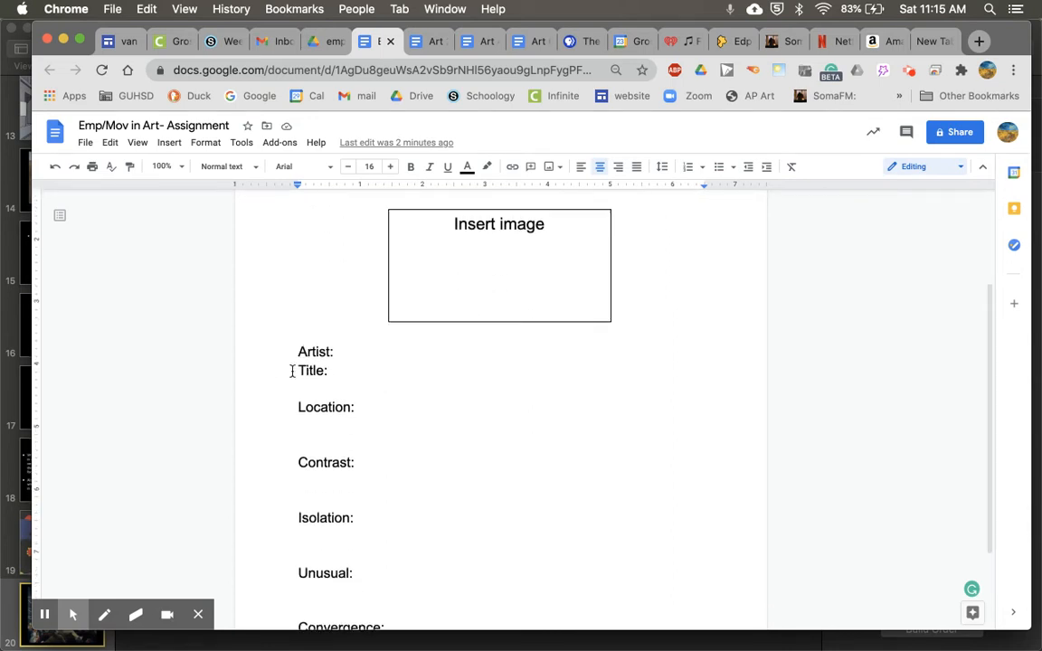
scroll("down", 3)
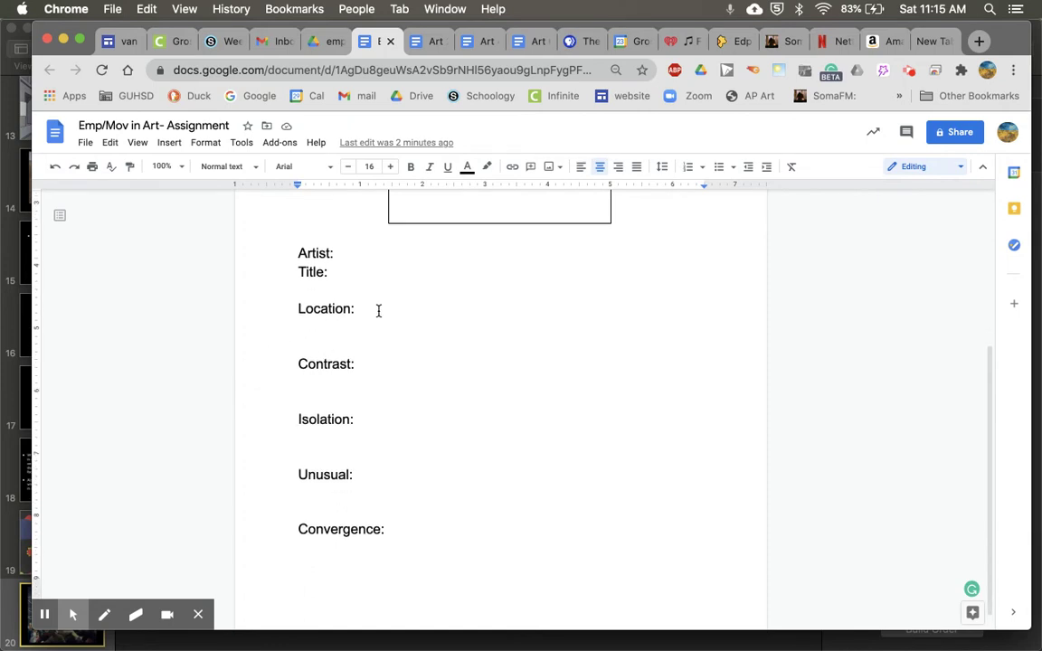
mouse_move(264, 312)
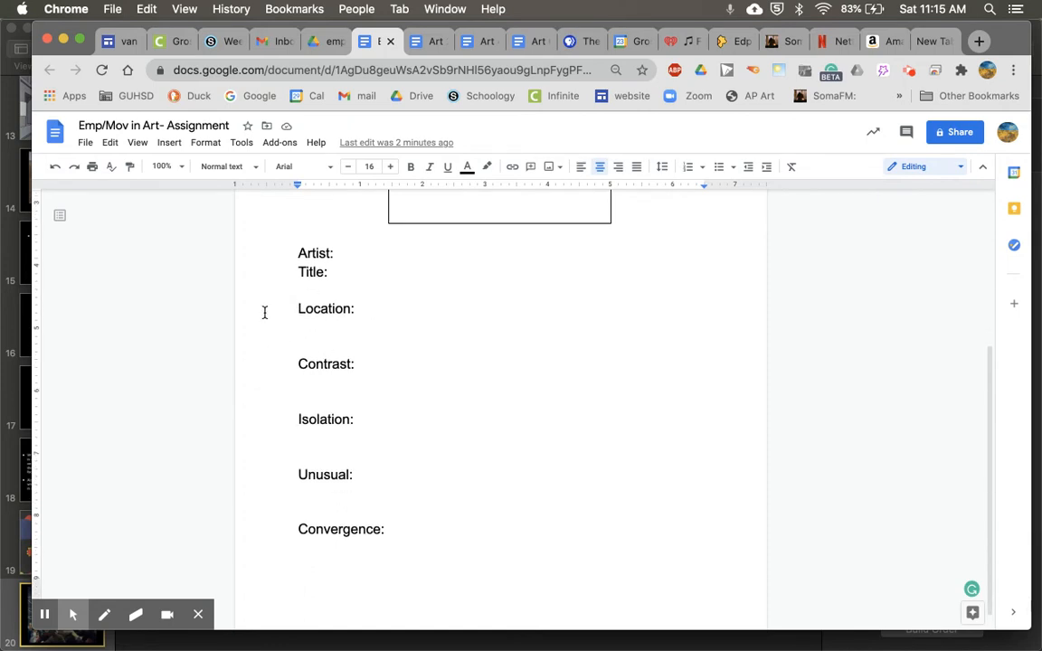
scroll("up", 3)
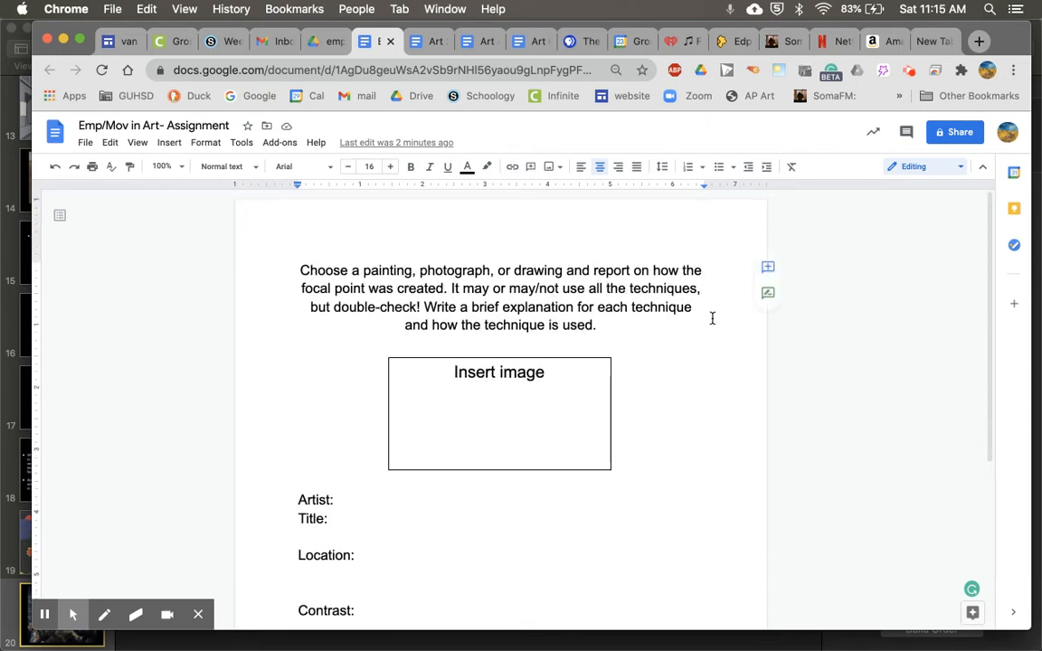
scroll("up", 3)
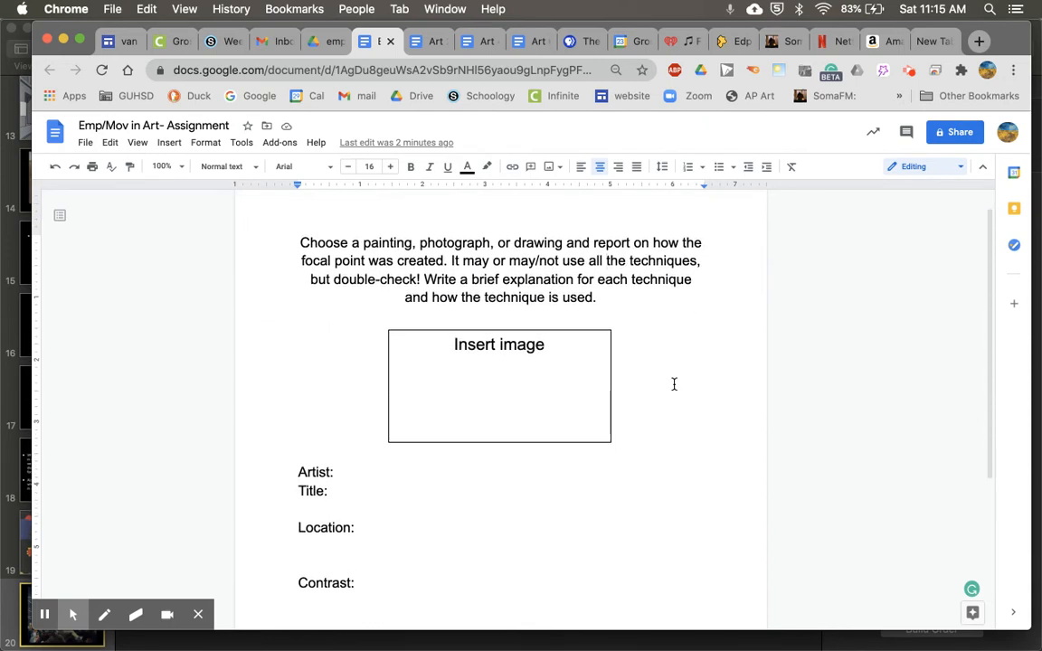
mouse_move(370, 441)
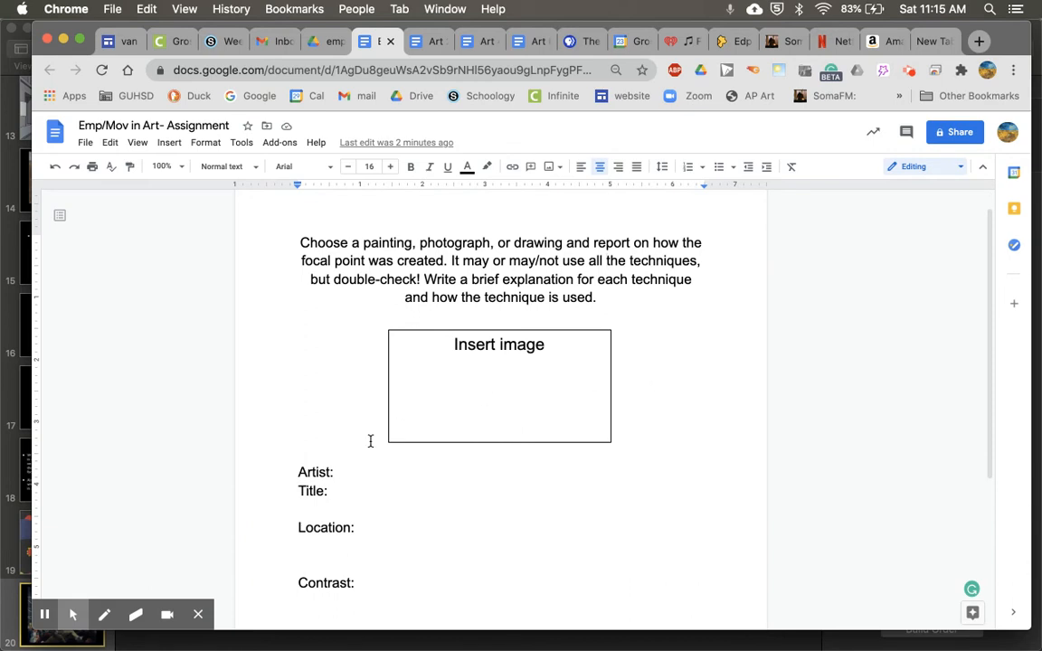
scroll("down", 3)
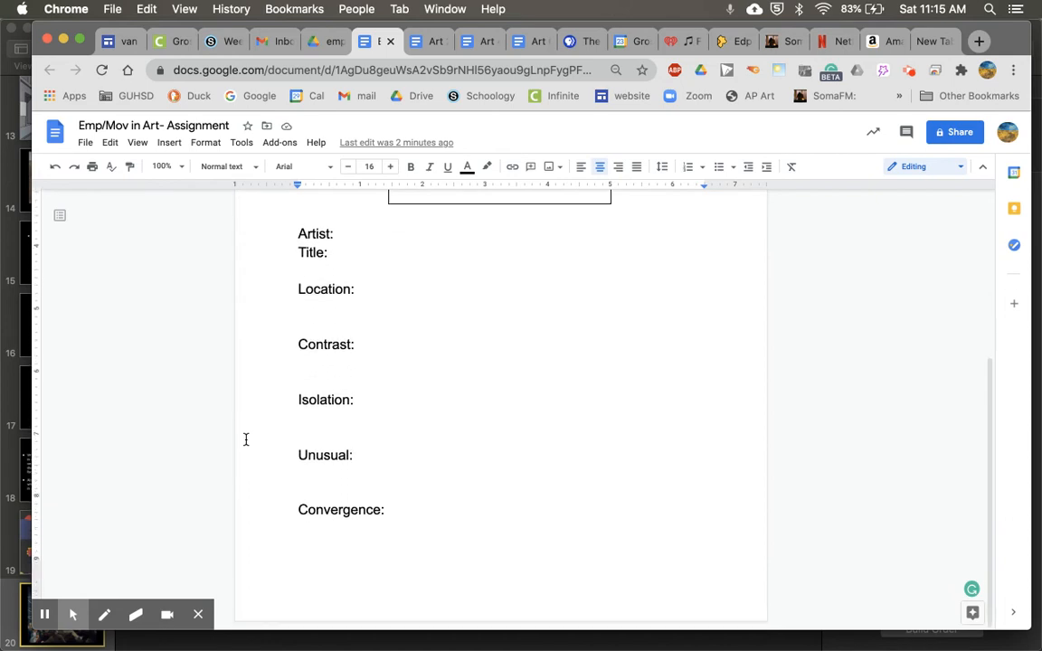
scroll("up", 3)
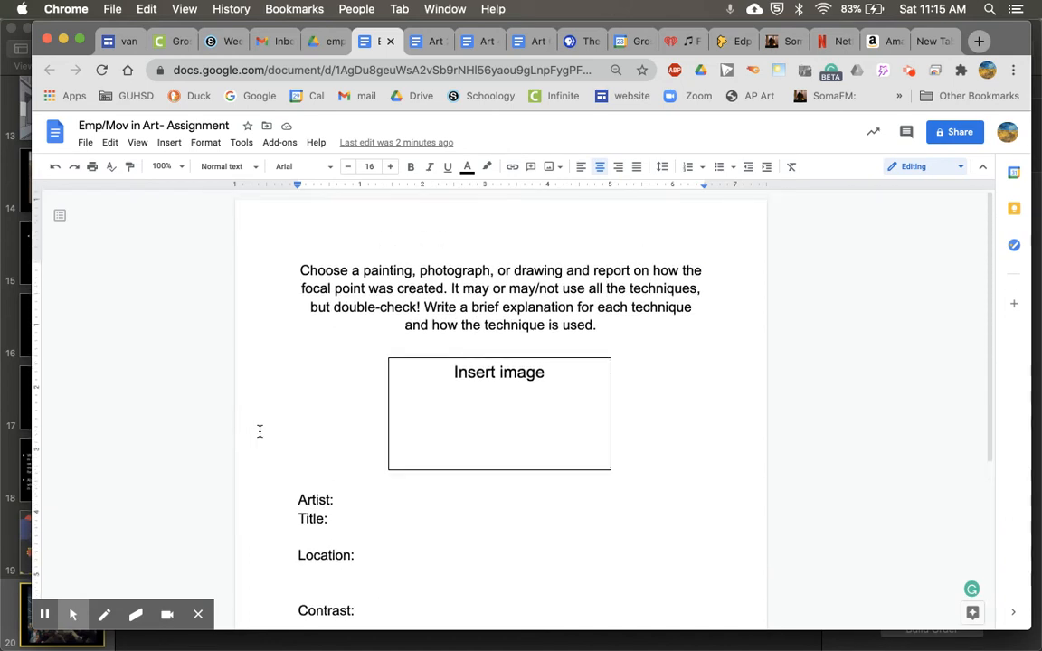
mouse_move(562, 507)
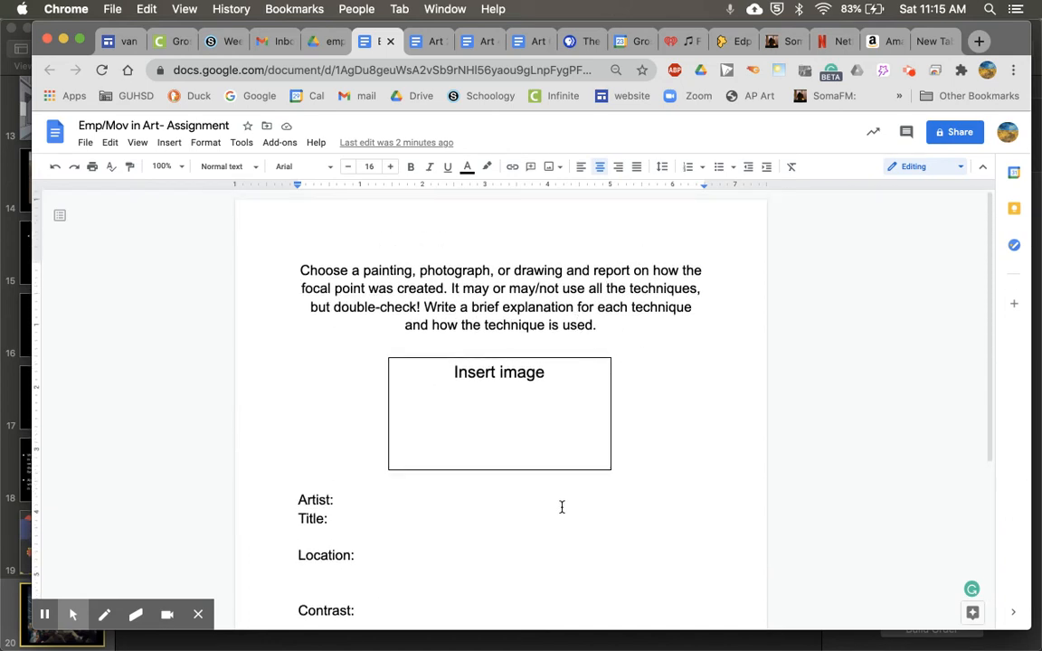
scroll("down", 3)
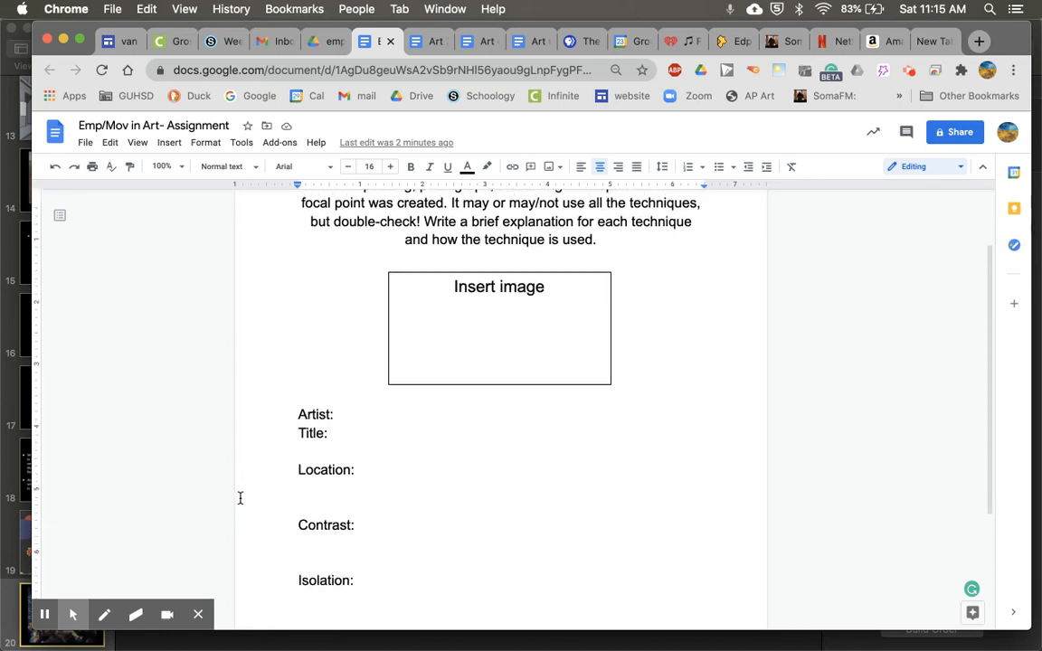
mouse_move(518, 491)
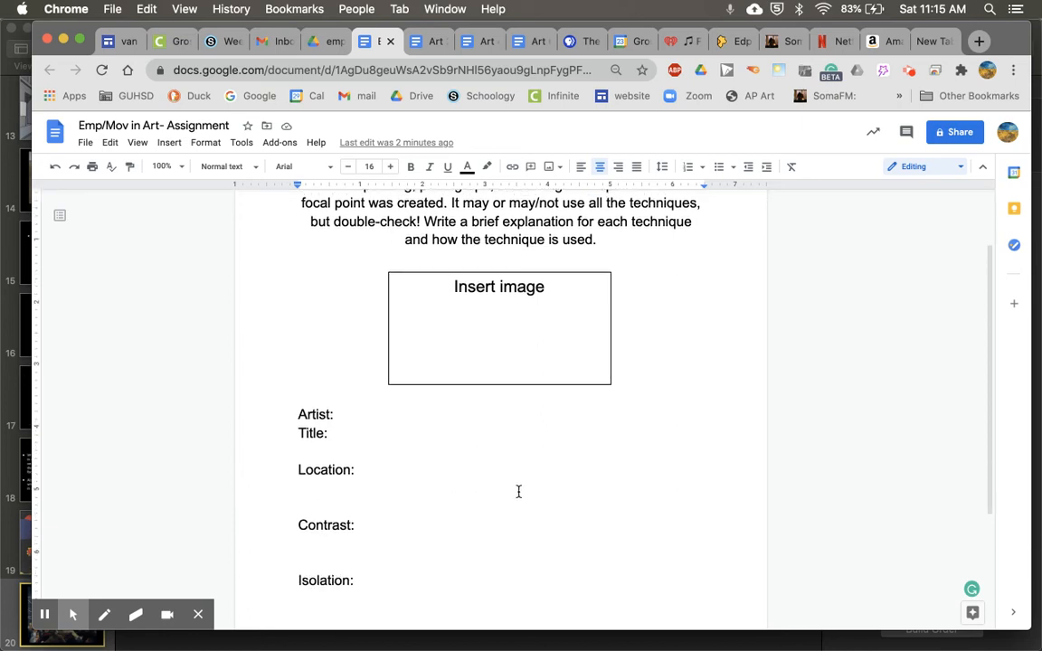
mouse_move(250, 472)
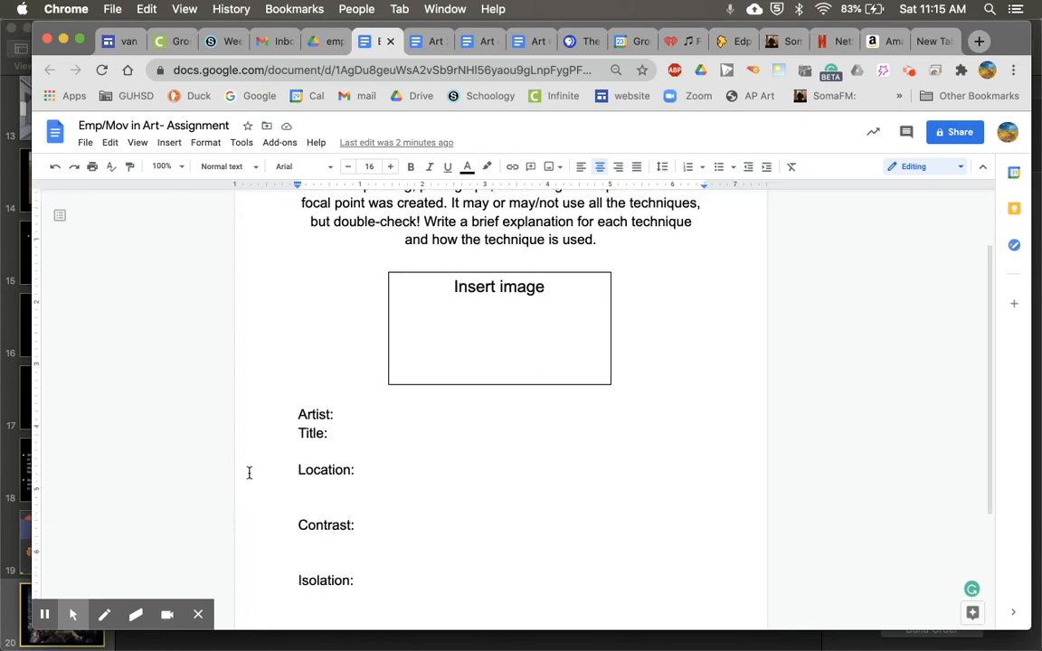
scroll("down", 3)
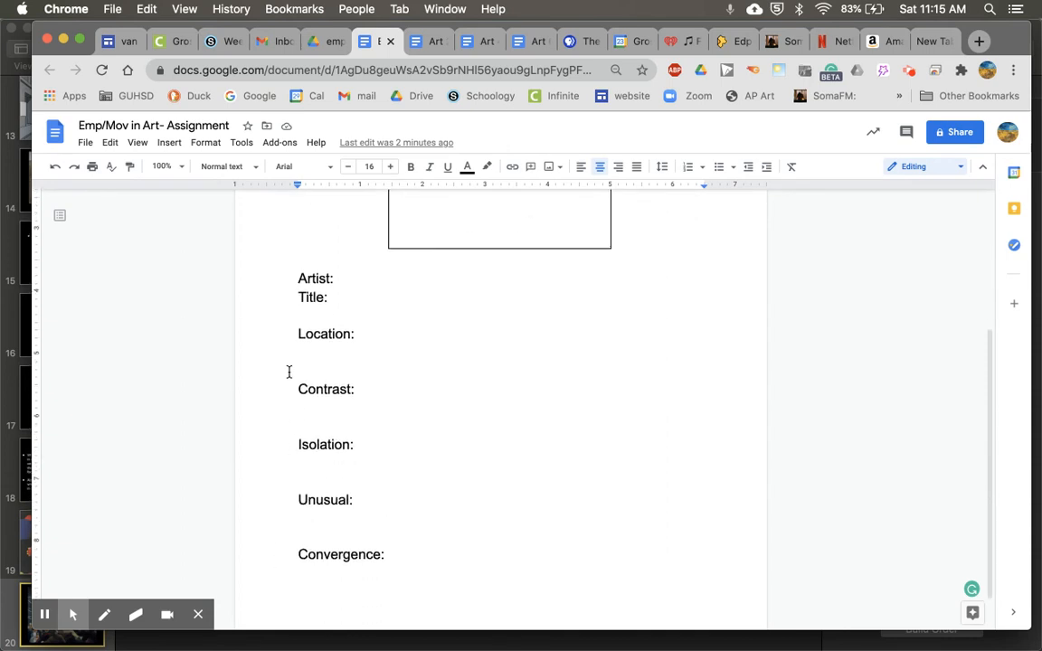
mouse_move(294, 523)
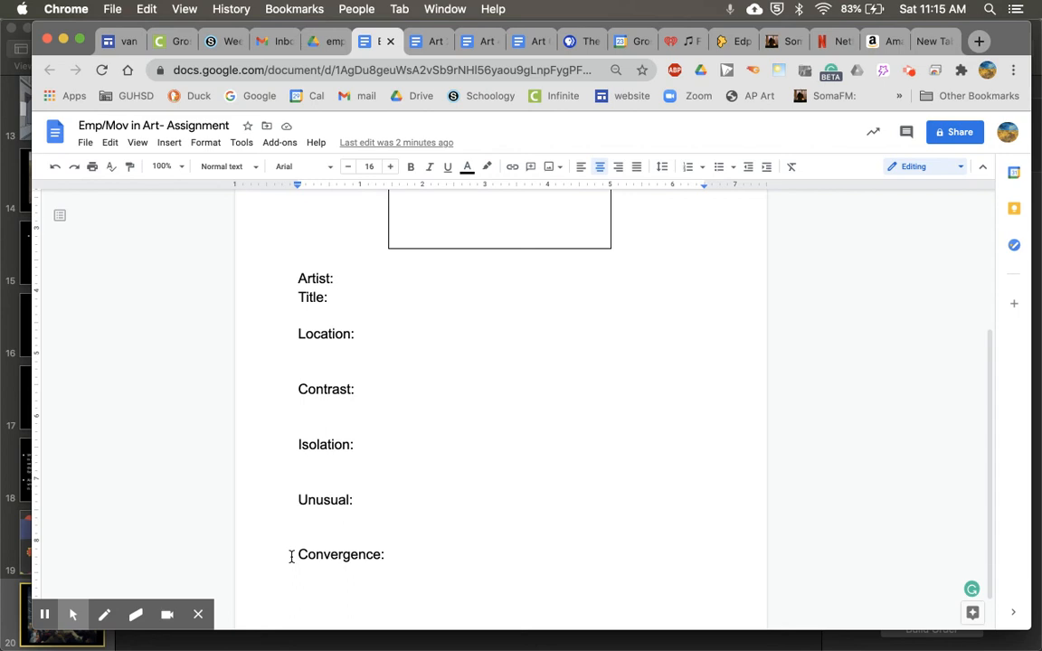
scroll("up", 3)
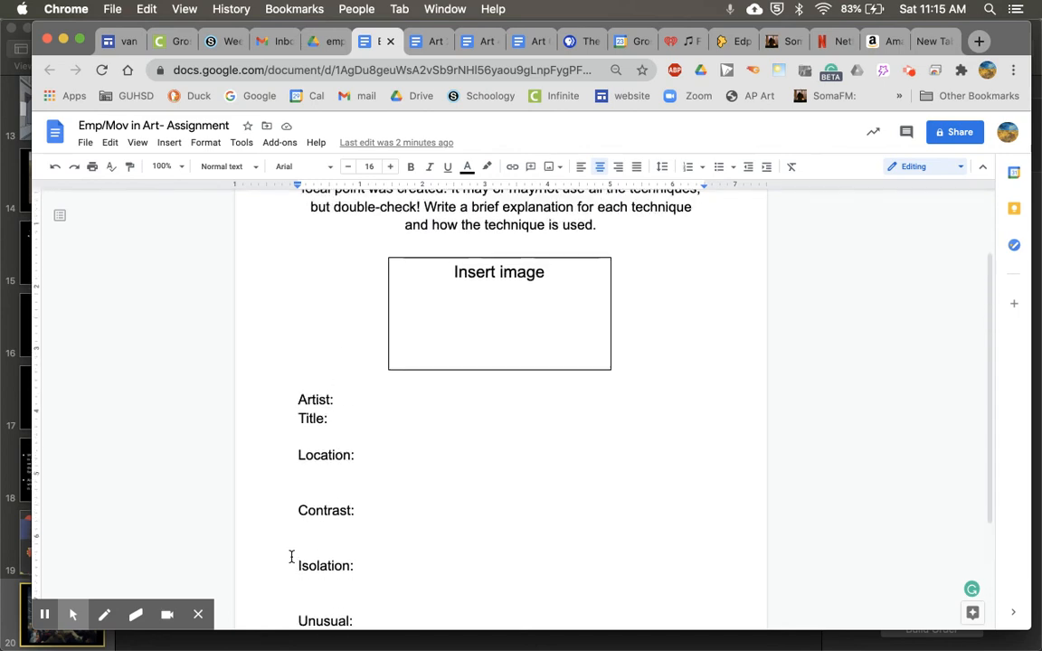
scroll("up", 3)
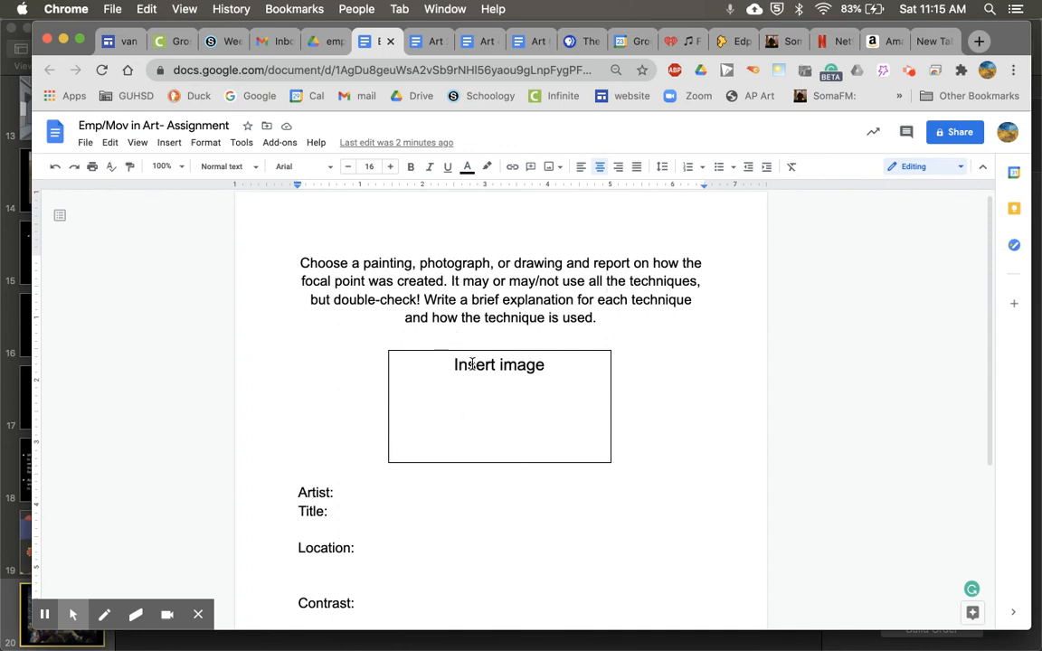
mouse_move(460, 421)
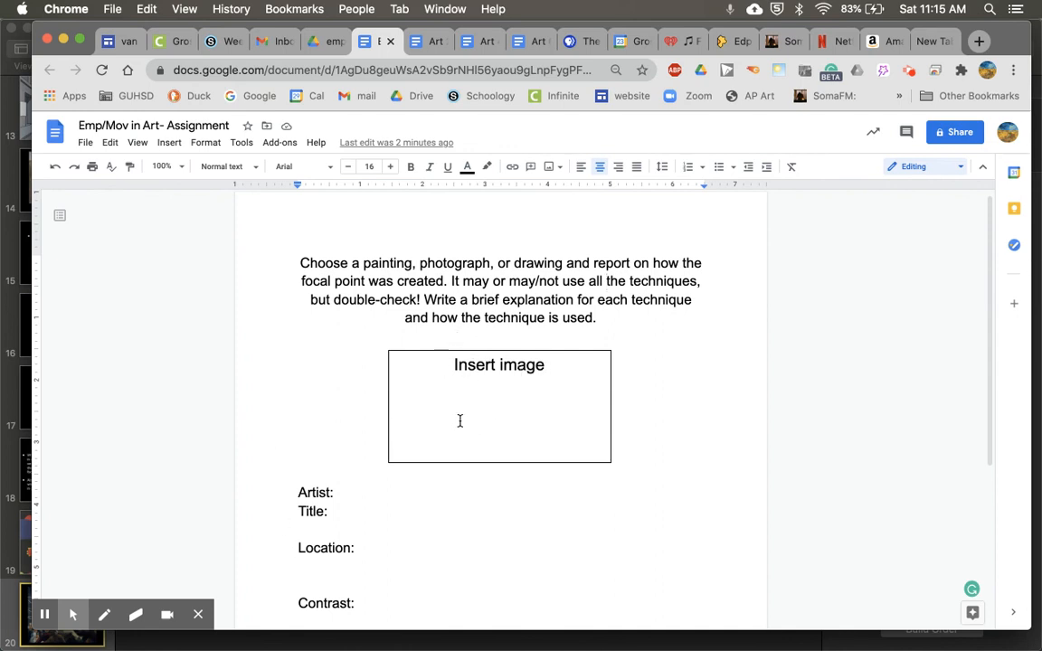
scroll("down", 3)
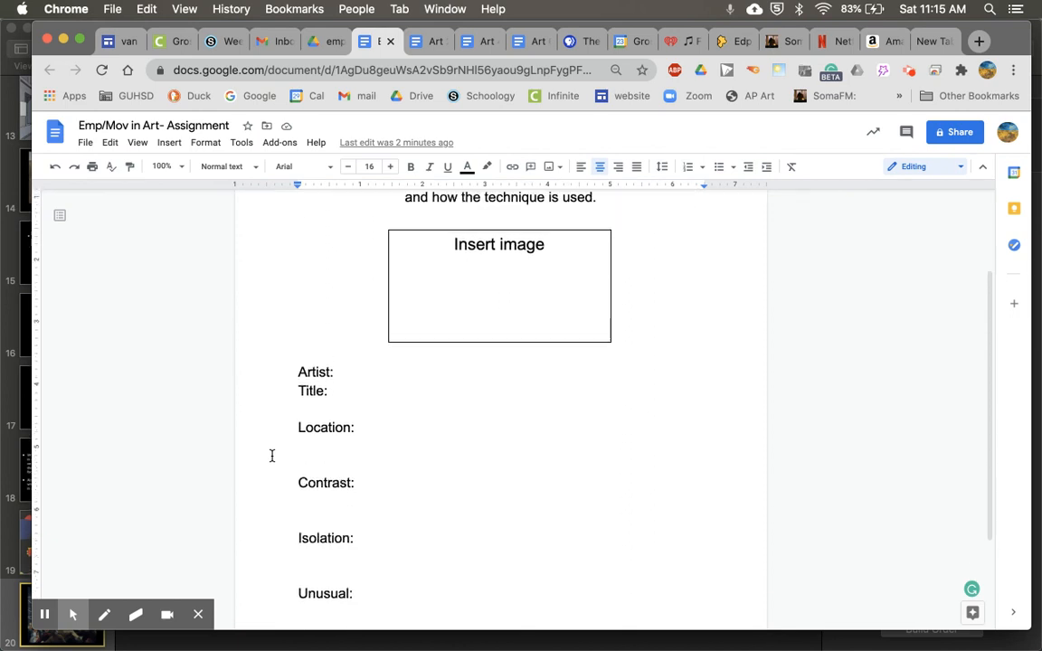